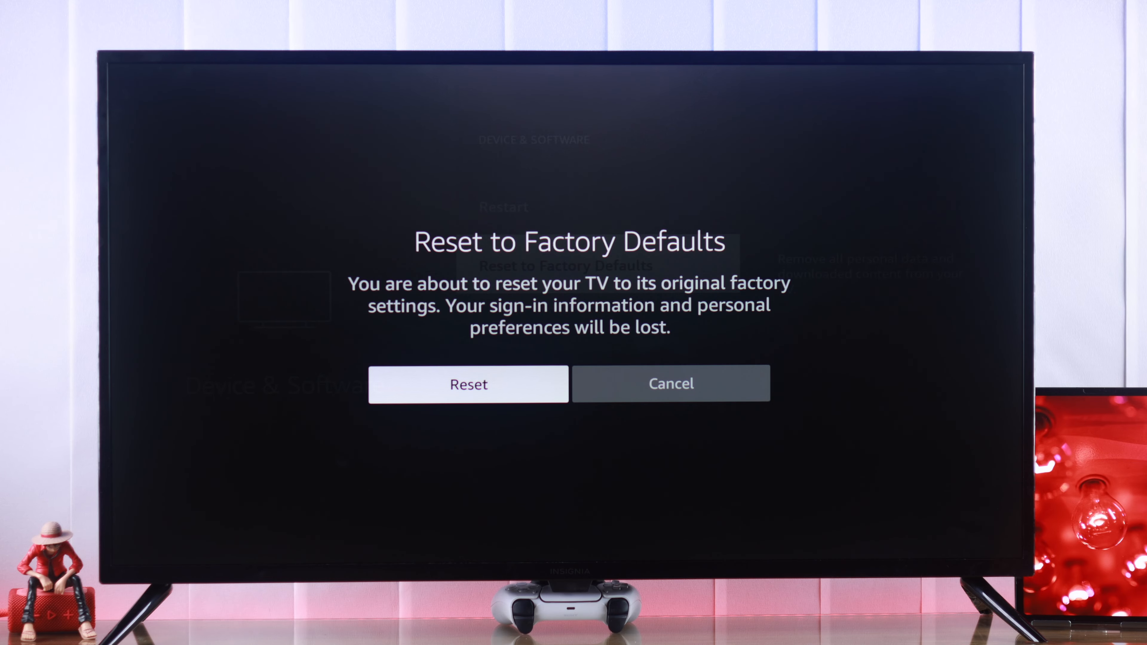
Step: Reach the Reset to Factory Defaults confirmation via Settings > Device & Software with Reset highlighted
click(468, 383)
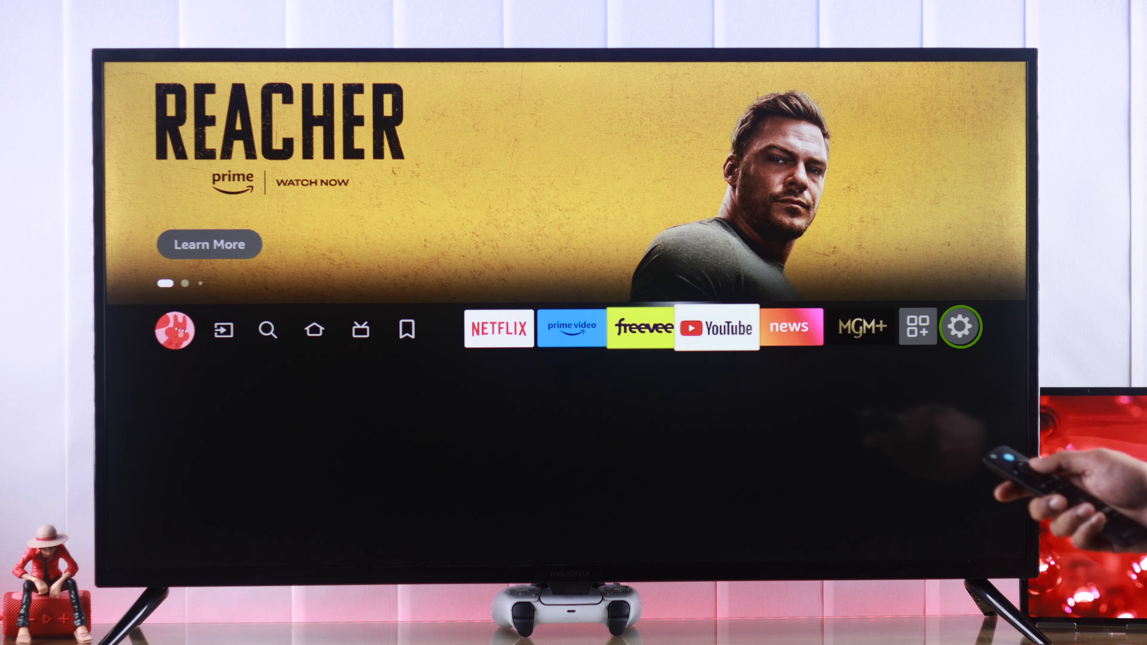
click(960, 326)
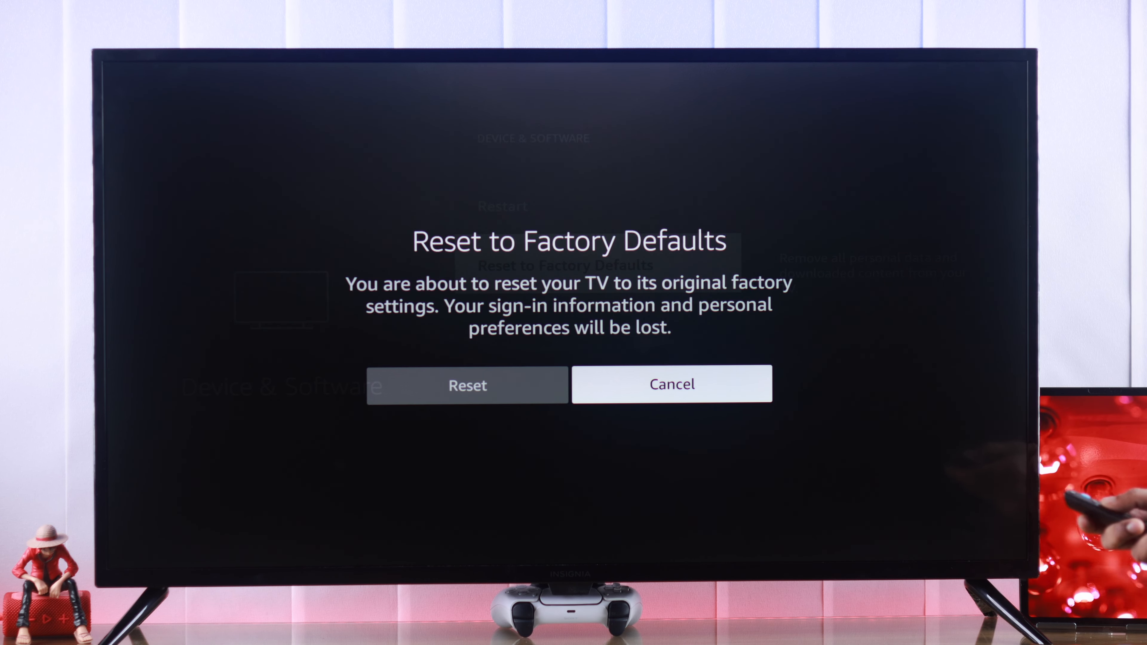
key(left)
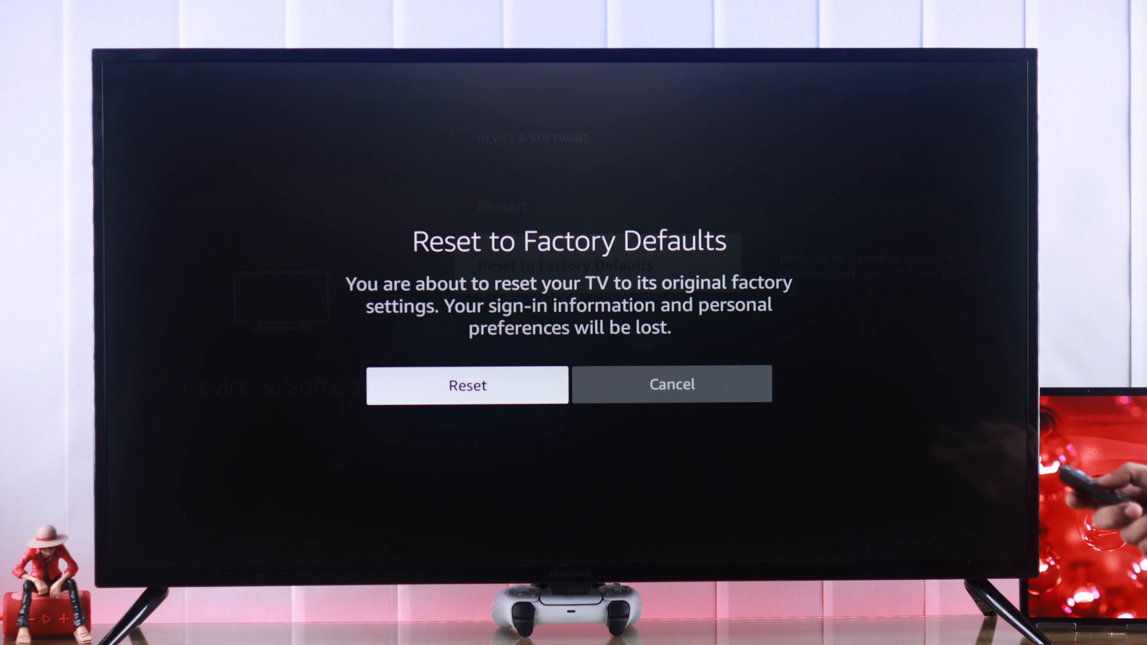